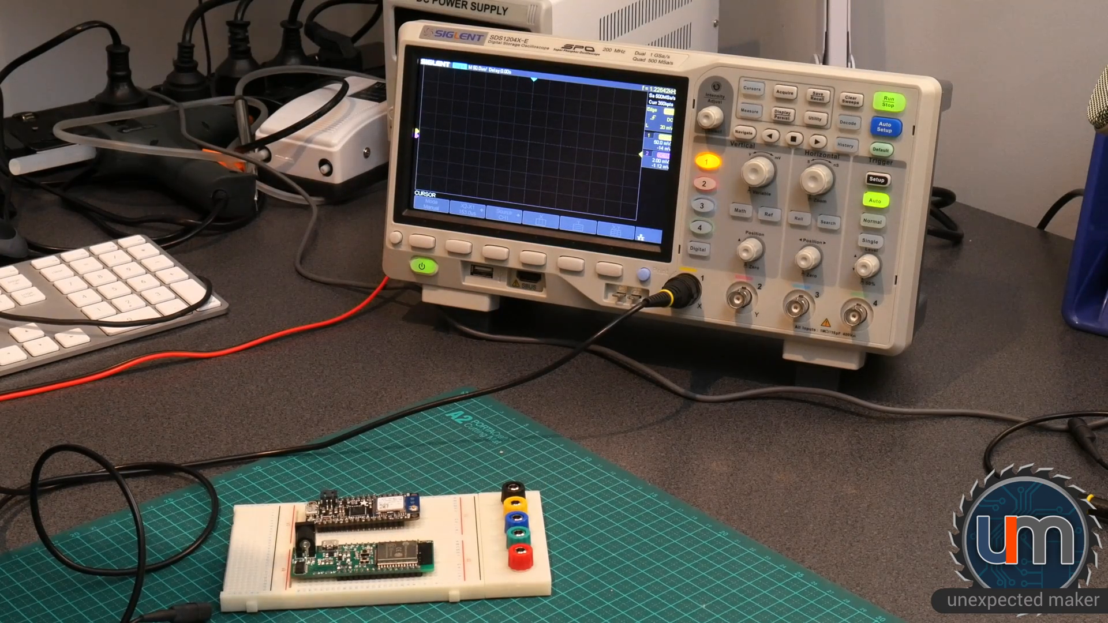
Enable channel 1 and channel 2 so both traces show on the display
{"action": "left_click", "coordinate": [885, 127]}
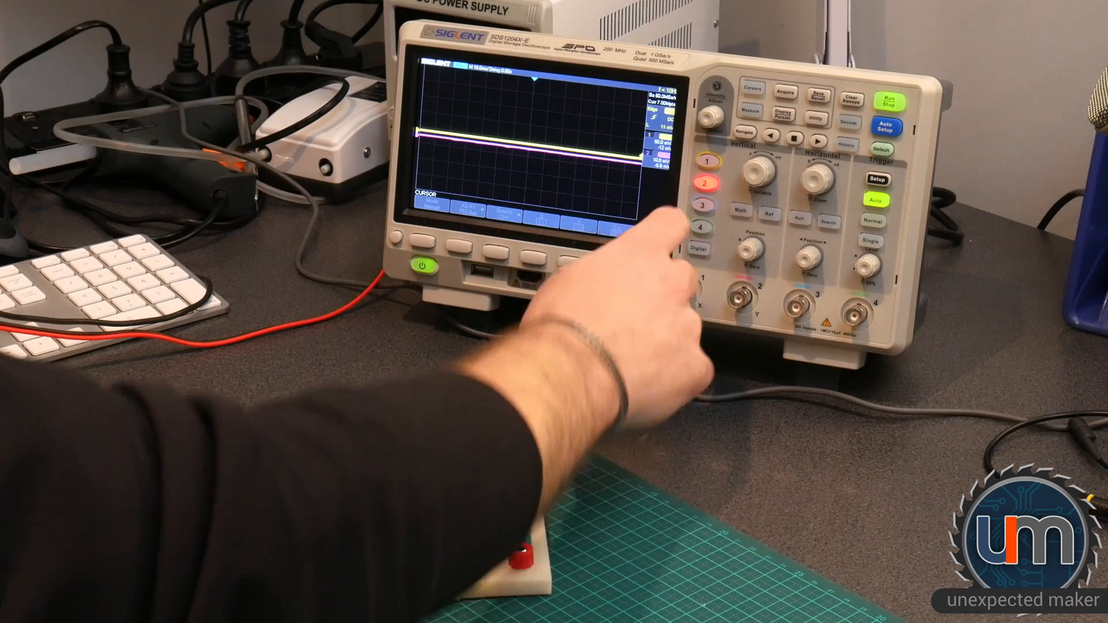
{"action": "left_click", "coordinate": [721, 162]}
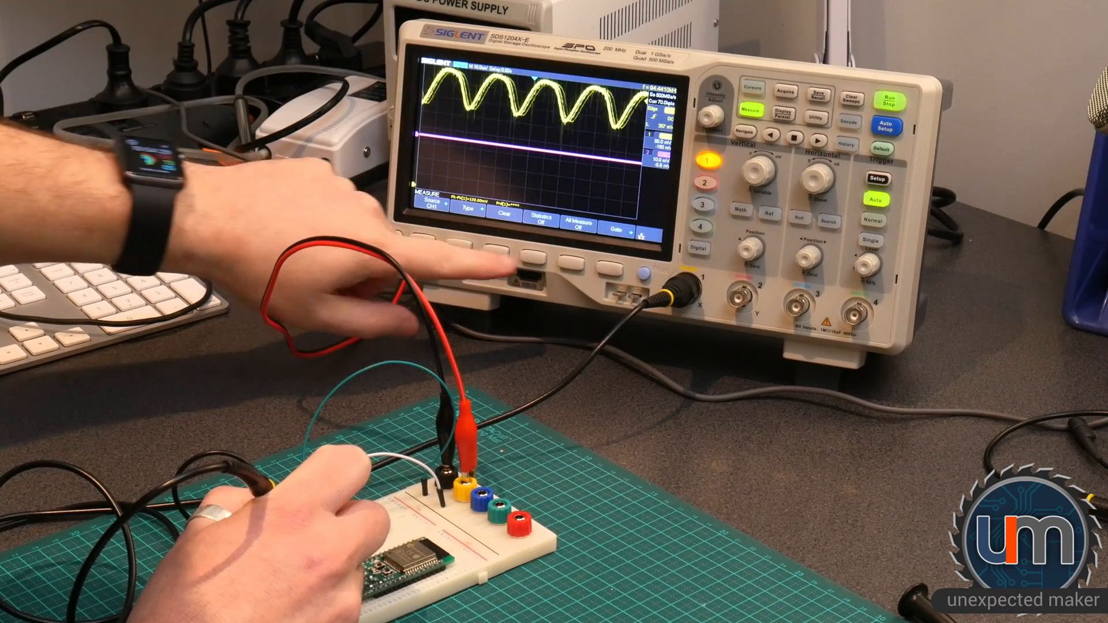
Turn on measurement statistics and bring up the list of measurement types
{"action": "left_click", "coordinate": [539, 219]}
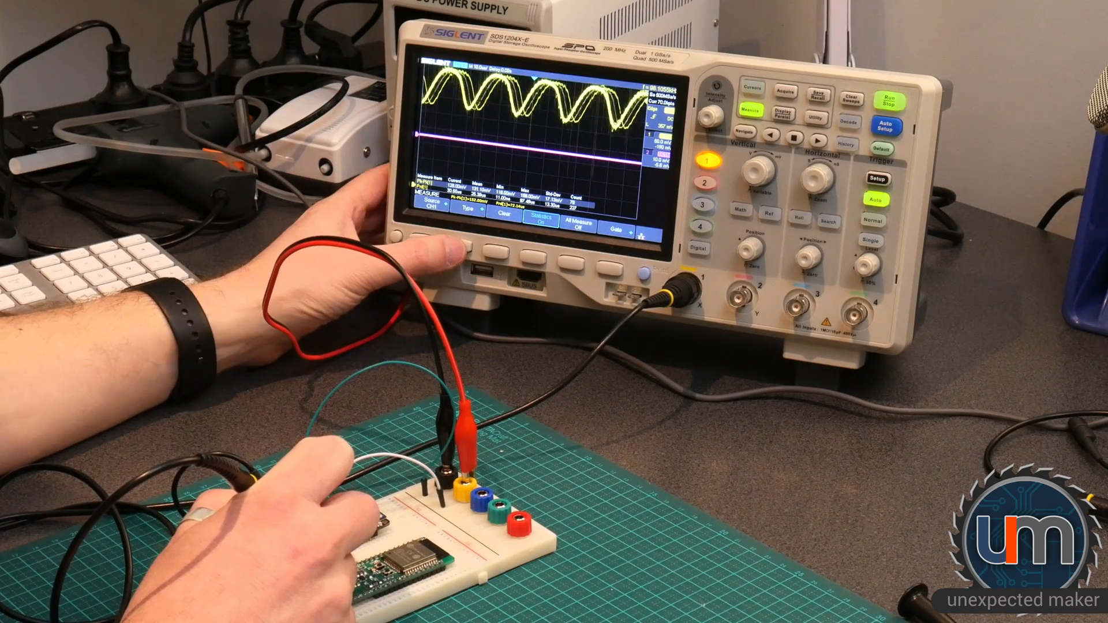
{"action": "left_click", "coordinate": [478, 247]}
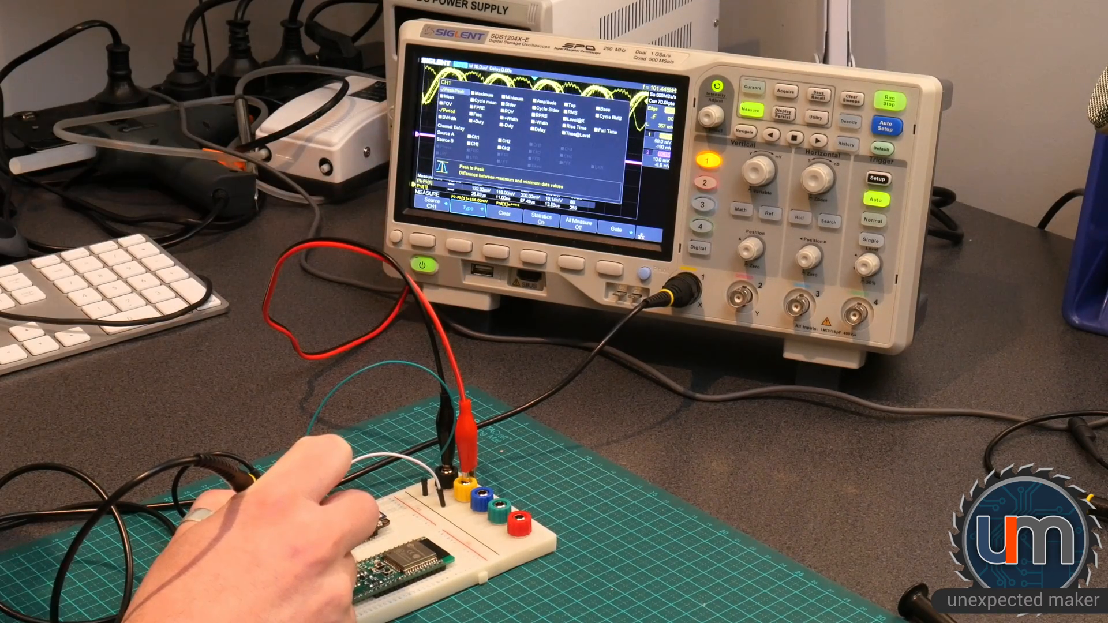